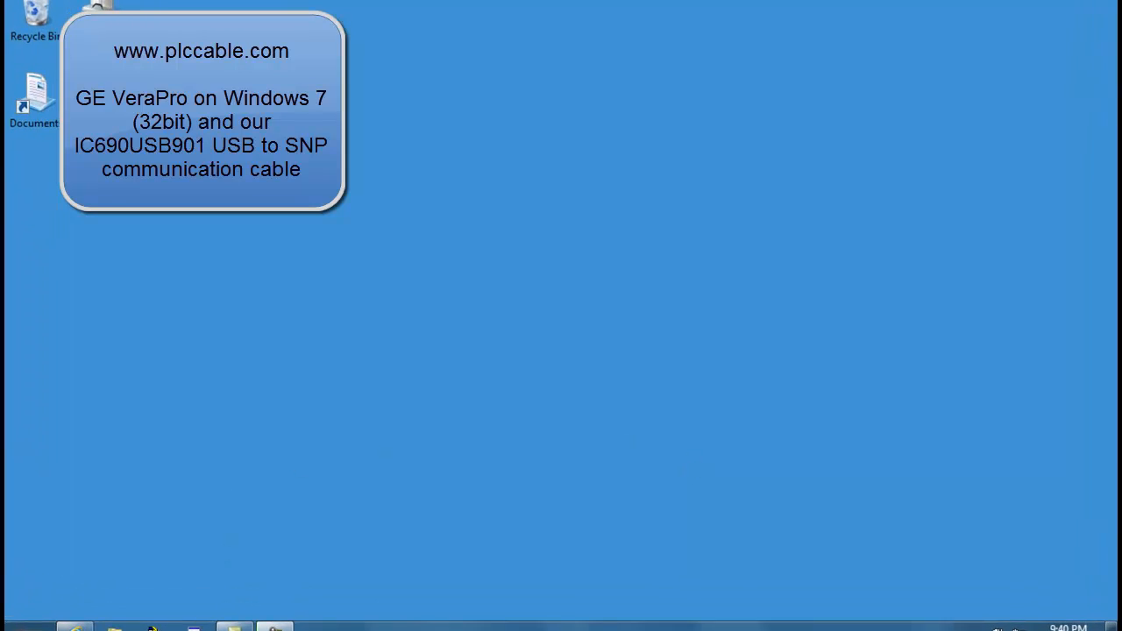
Step: Reach the Hardware and Sound category of Control Panel from the Start menu
click(73, 628)
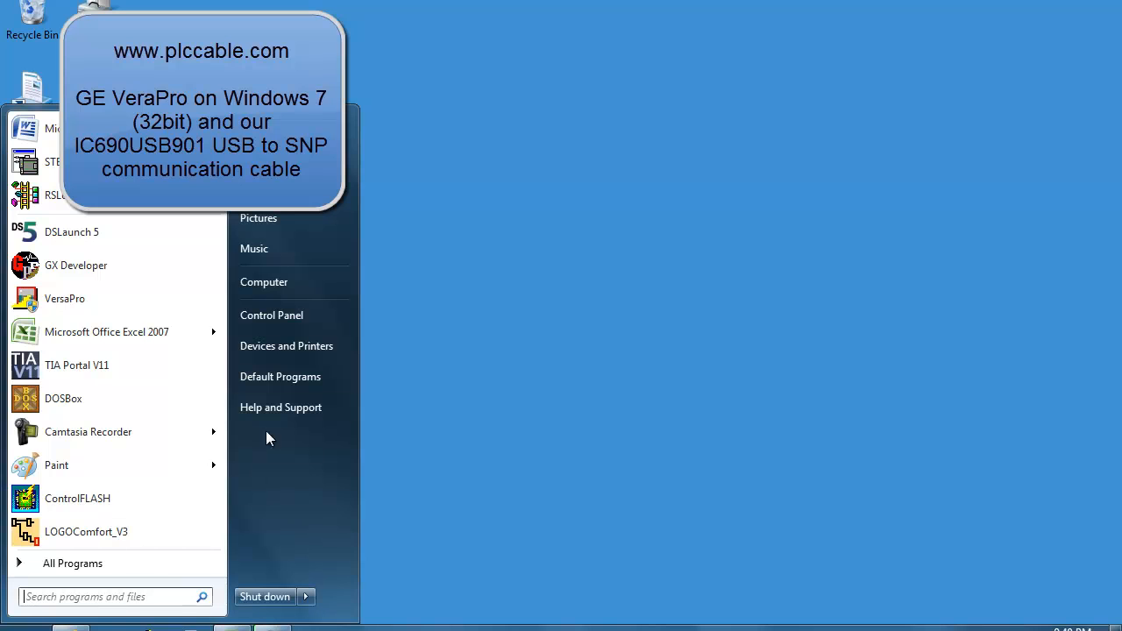
click(270, 316)
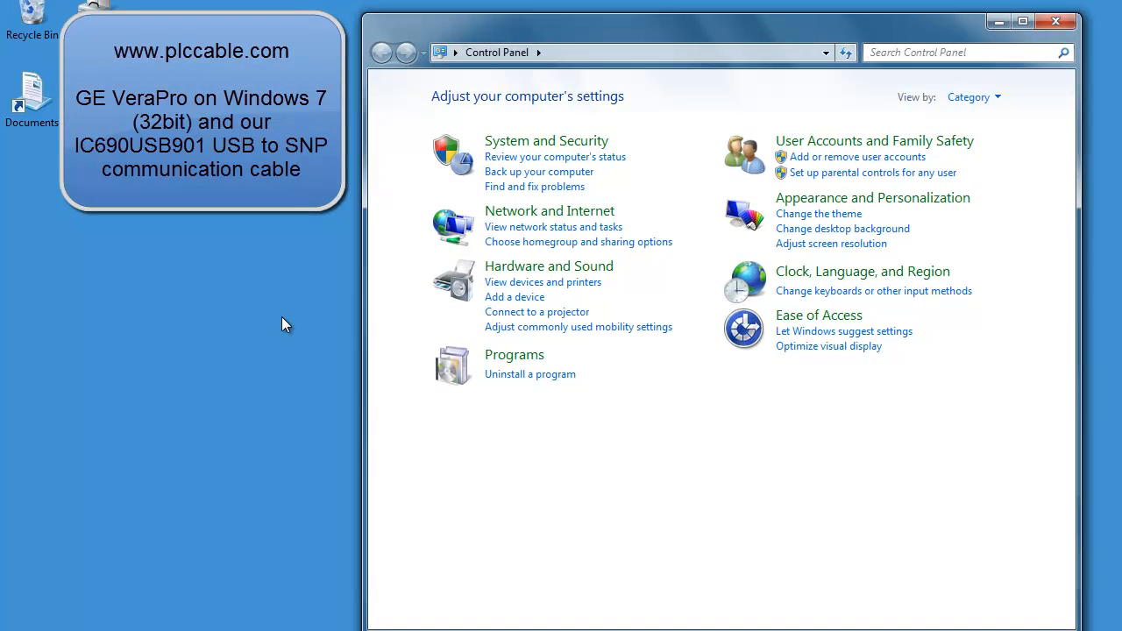
click(548, 266)
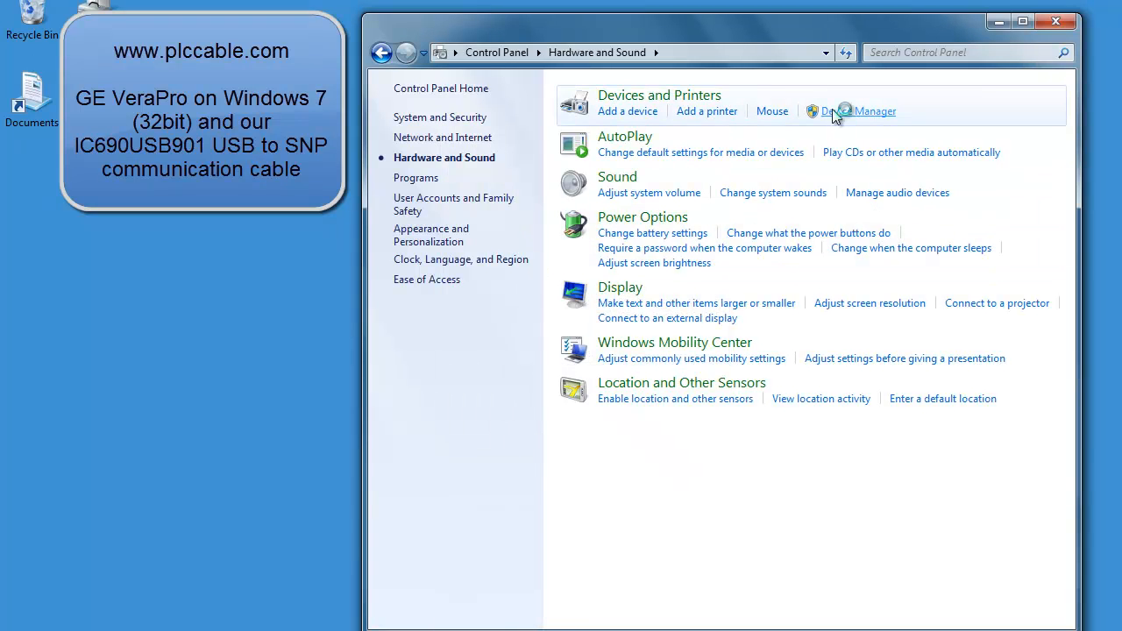
Step: Show Device Manager while the USB-SERIAL CH340 driver installs on COM3
click(858, 110)
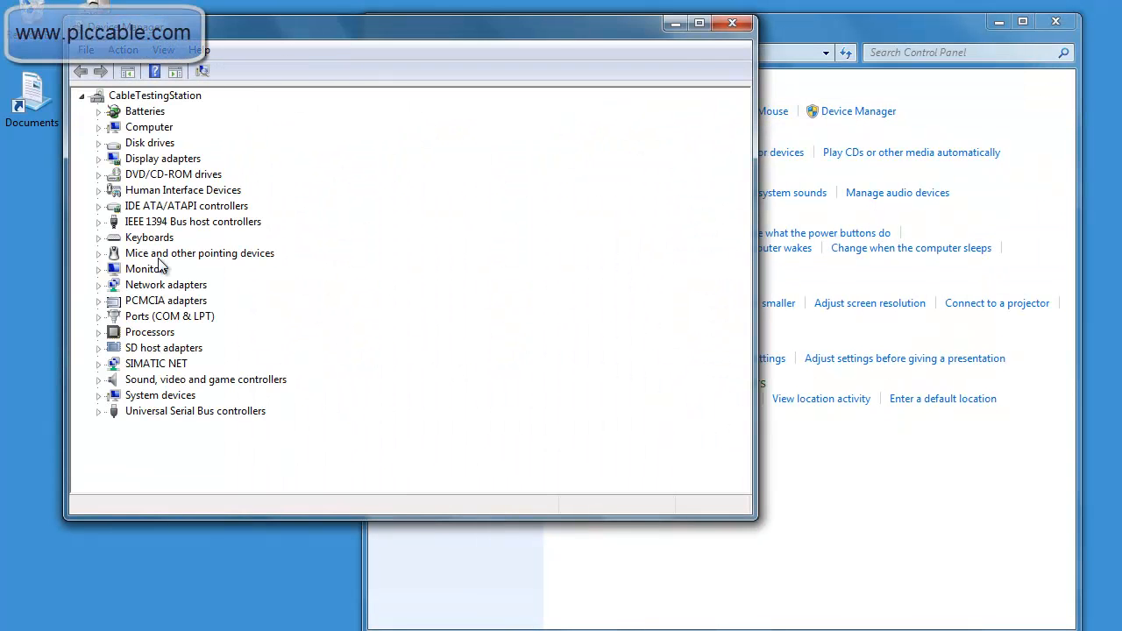
click(98, 316)
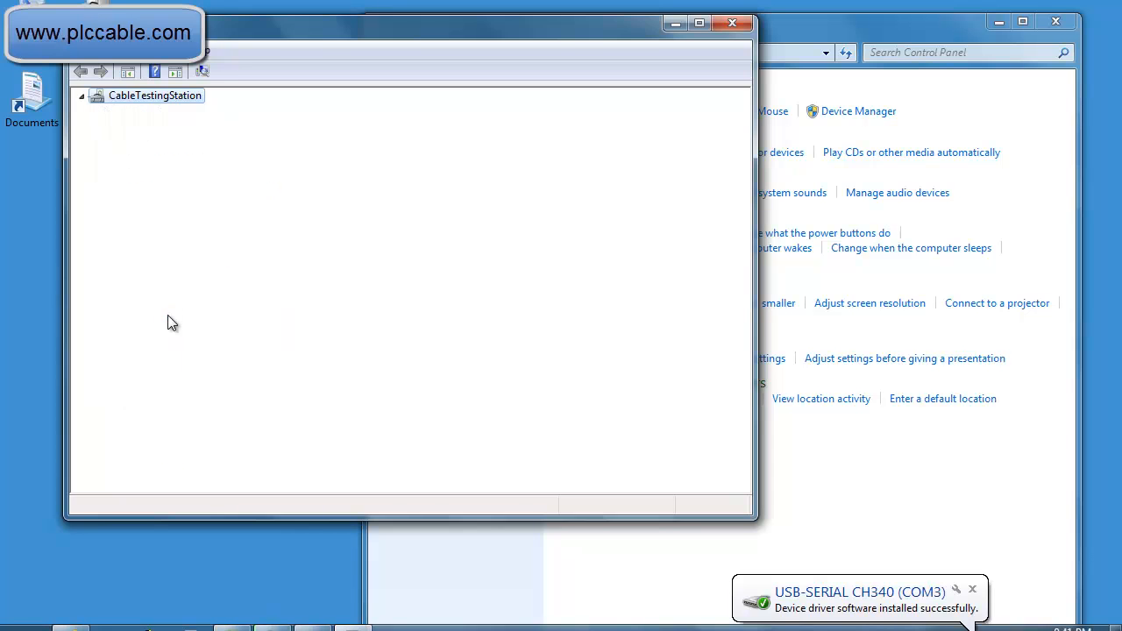
click(81, 95)
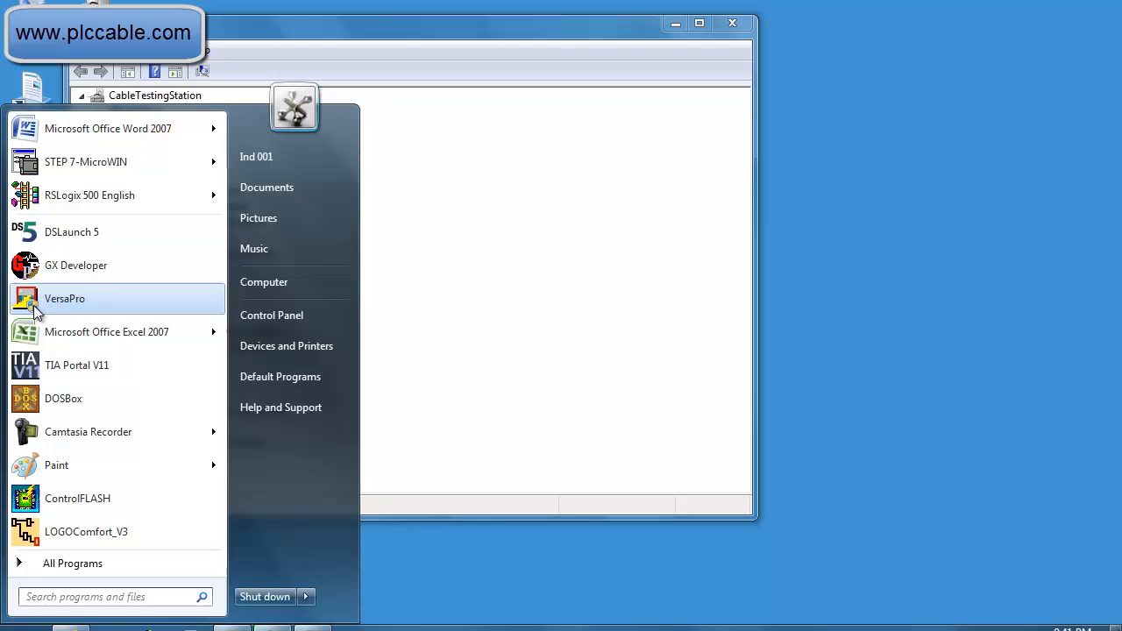
mouse_move(68, 302)
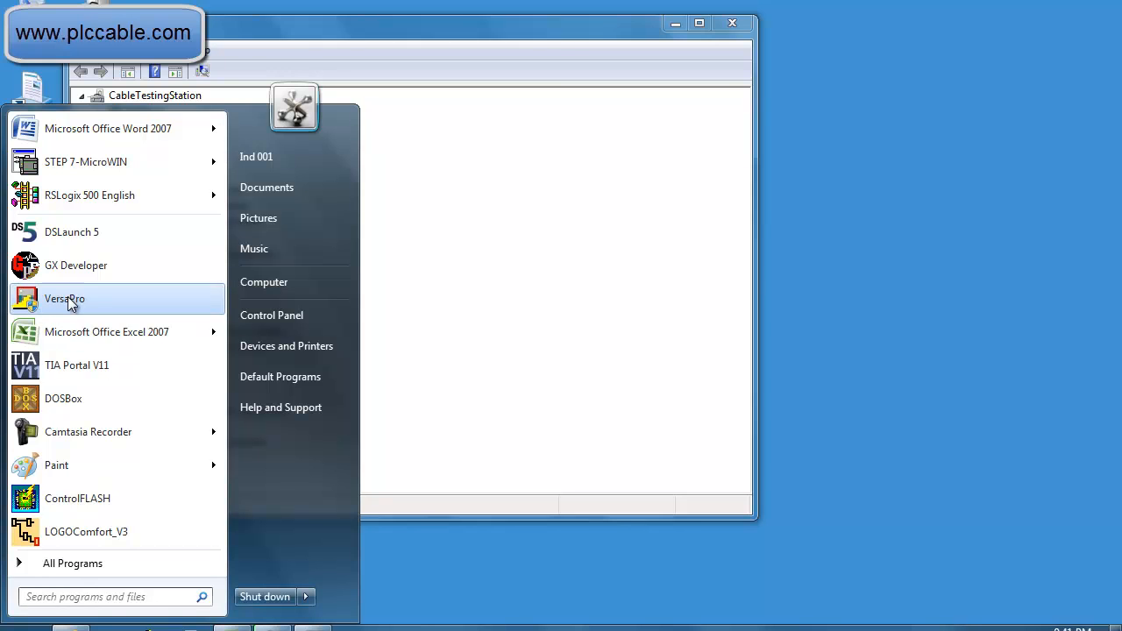
Step: Run VersaPro as administrator from its Start menu entry
right_click(63, 298)
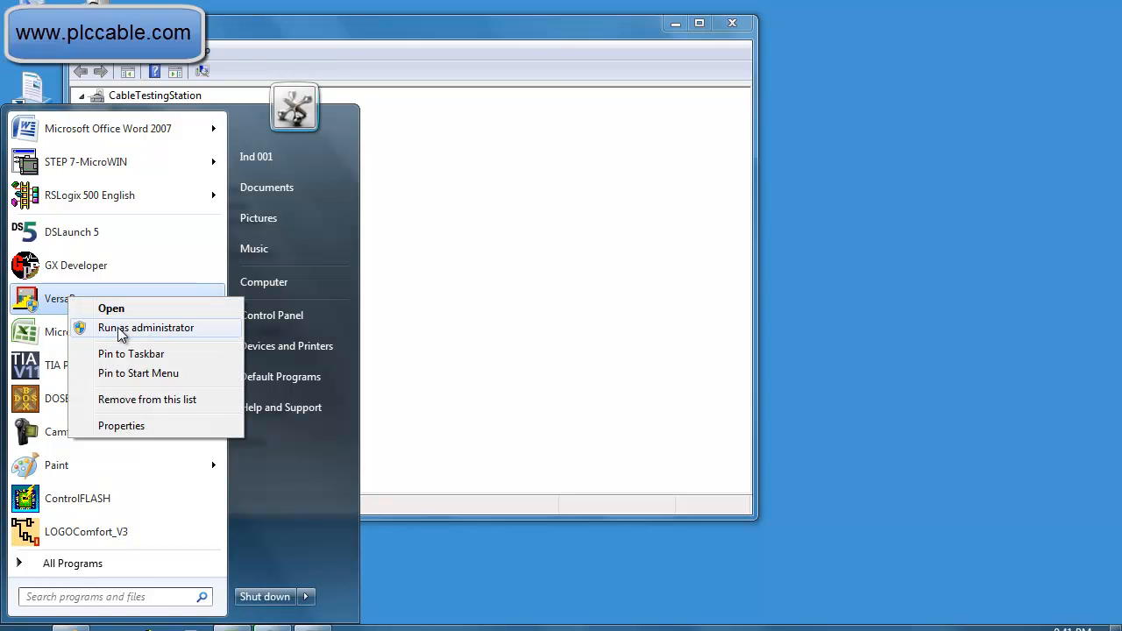
mouse_move(113, 312)
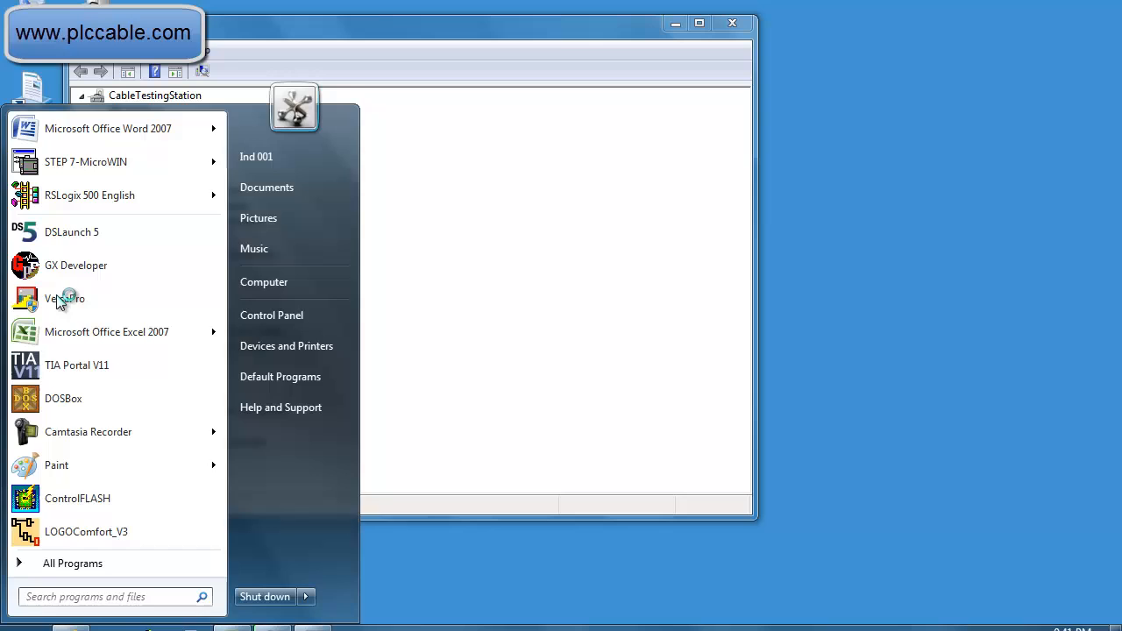
click(65, 298)
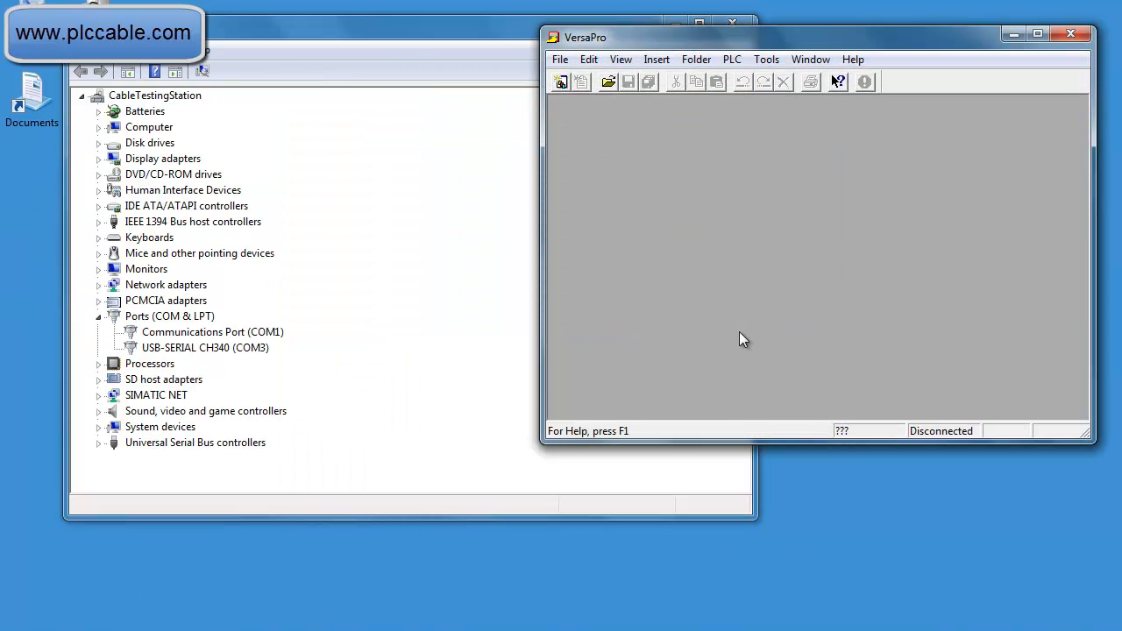
Step: Start the PLC Connect dialog listing ports COM1 through ENET
click(733, 60)
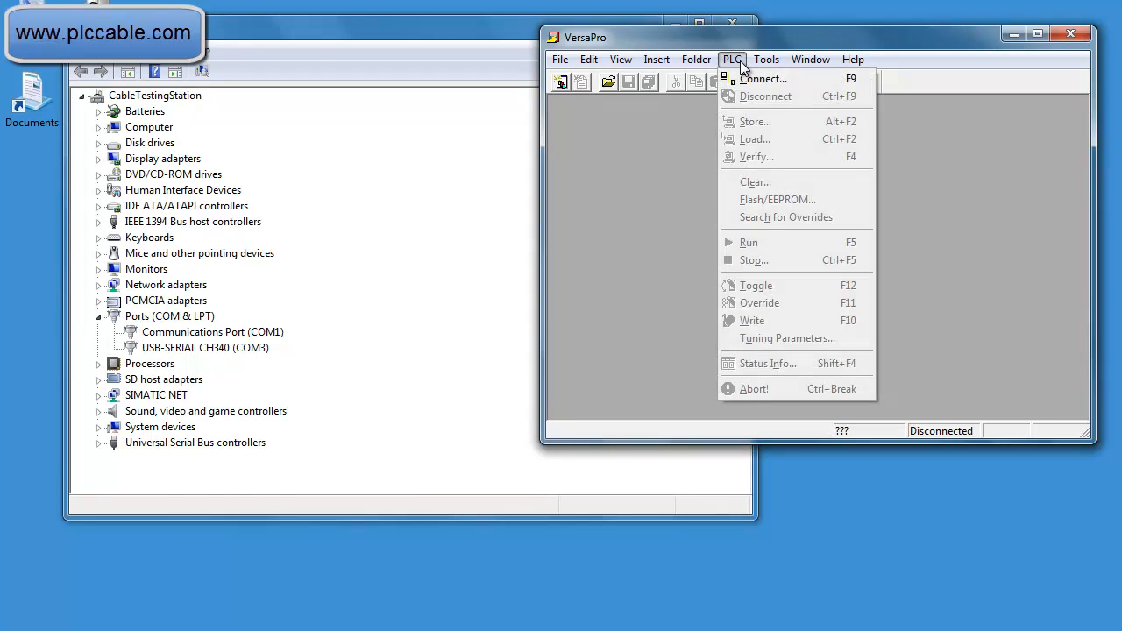
mouse_move(762, 79)
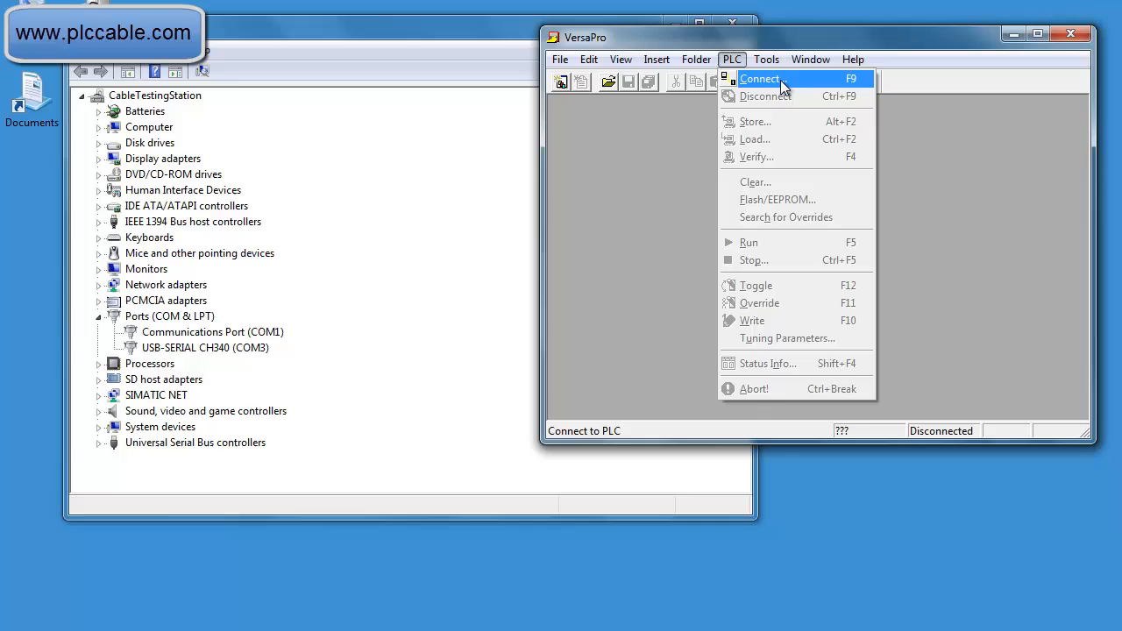
click(758, 79)
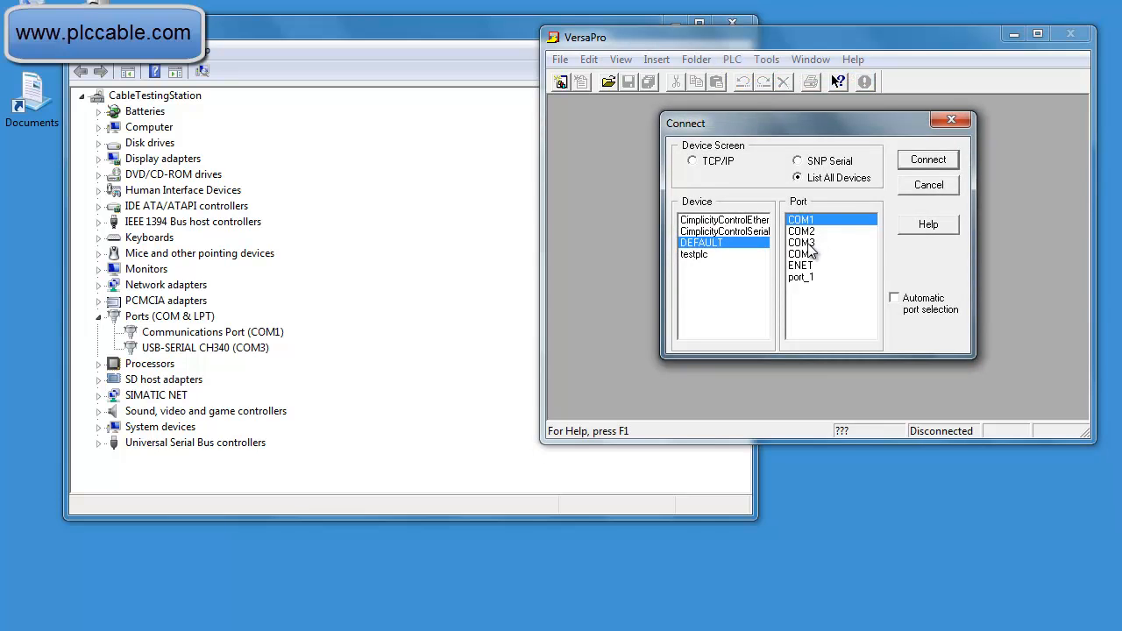
Step: Connect to the Series 90 PLC over COM3, reaching Connected, Stop Disabled status
click(800, 242)
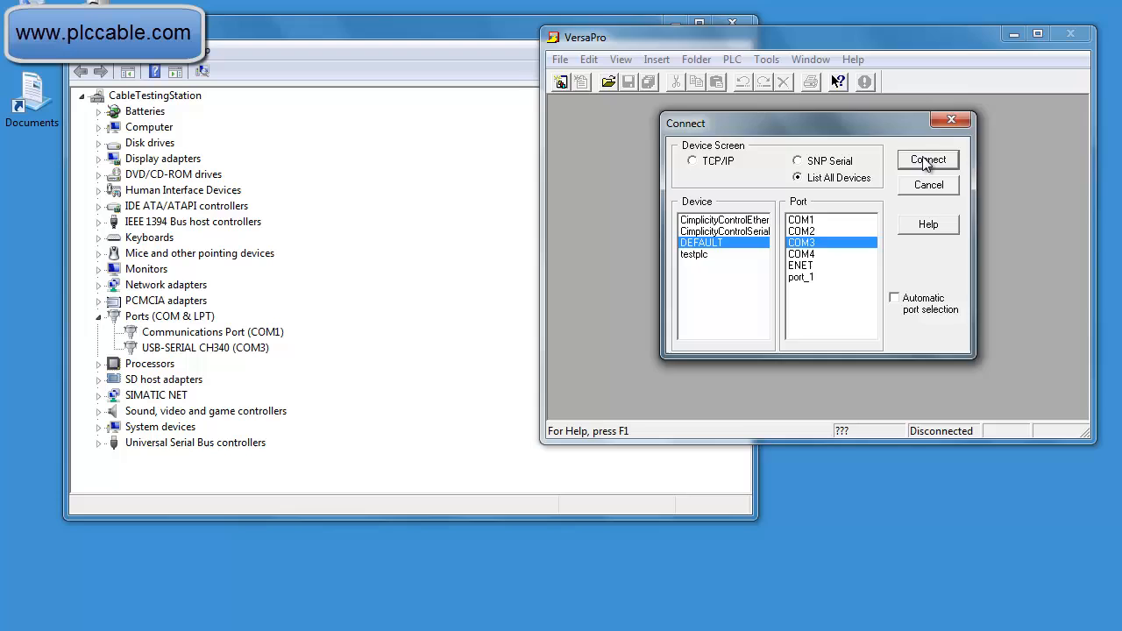
click(928, 160)
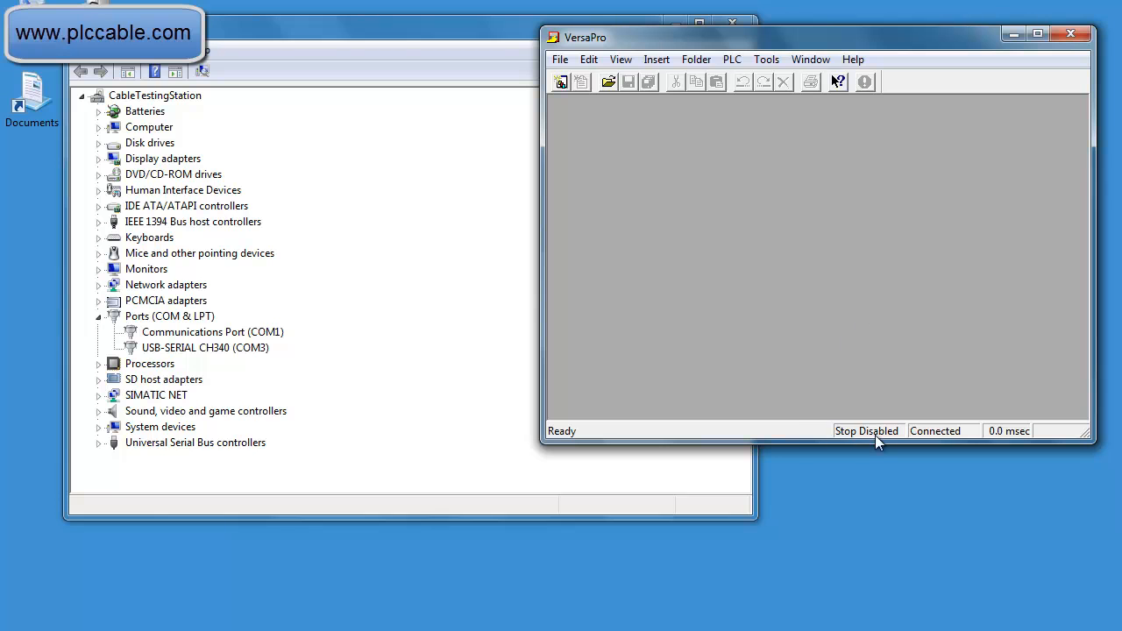
mouse_move(701, 147)
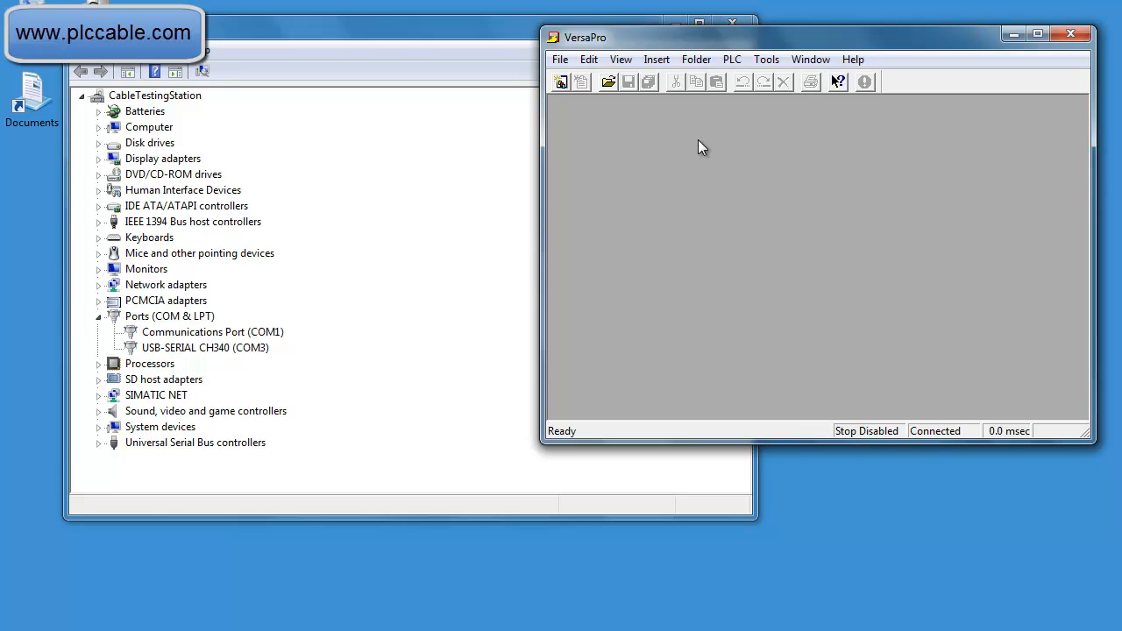
click(731, 60)
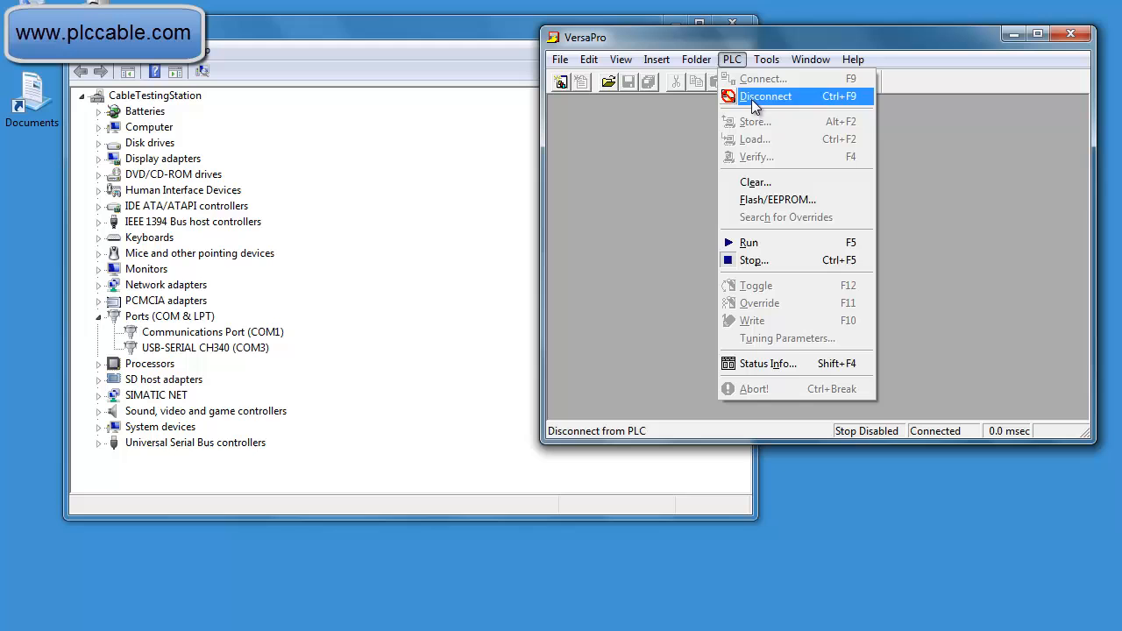
click(620, 59)
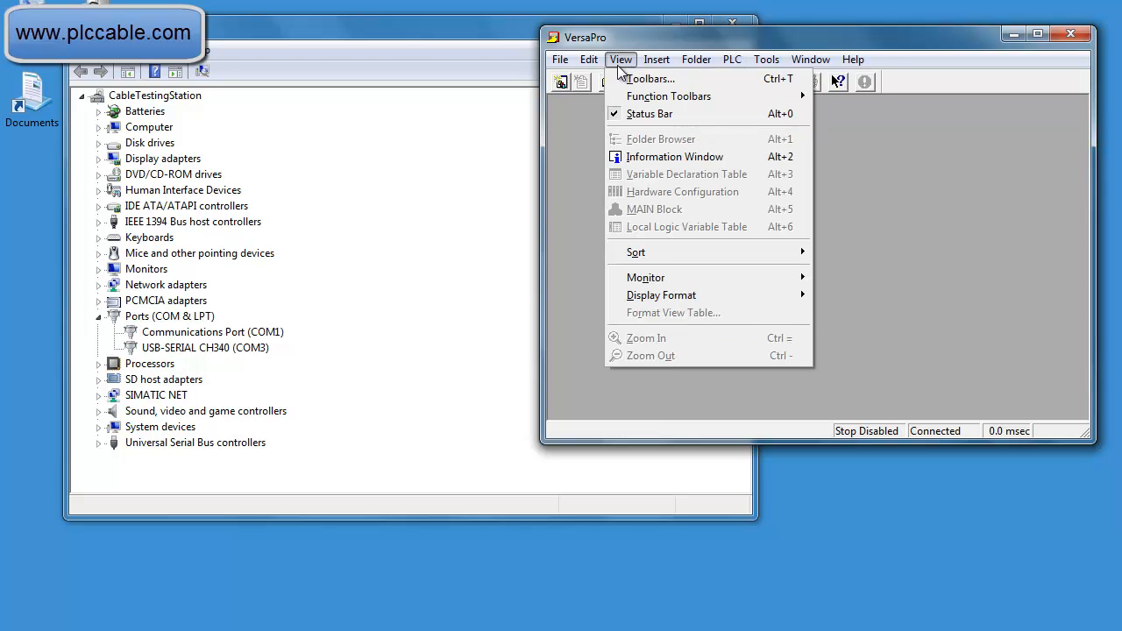
click(696, 60)
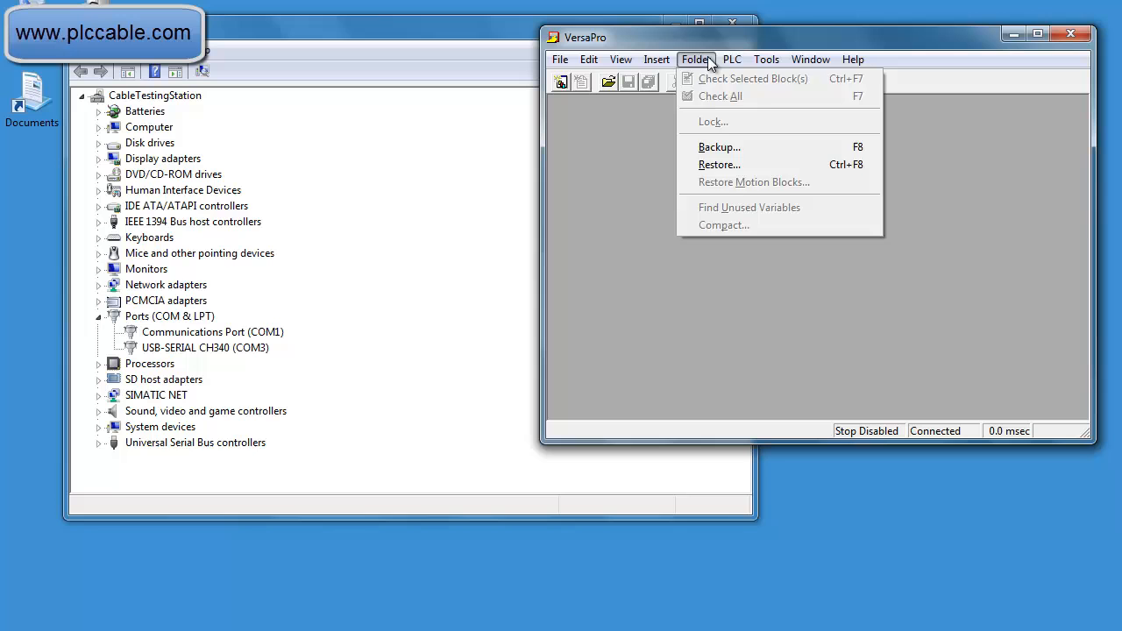
click(731, 60)
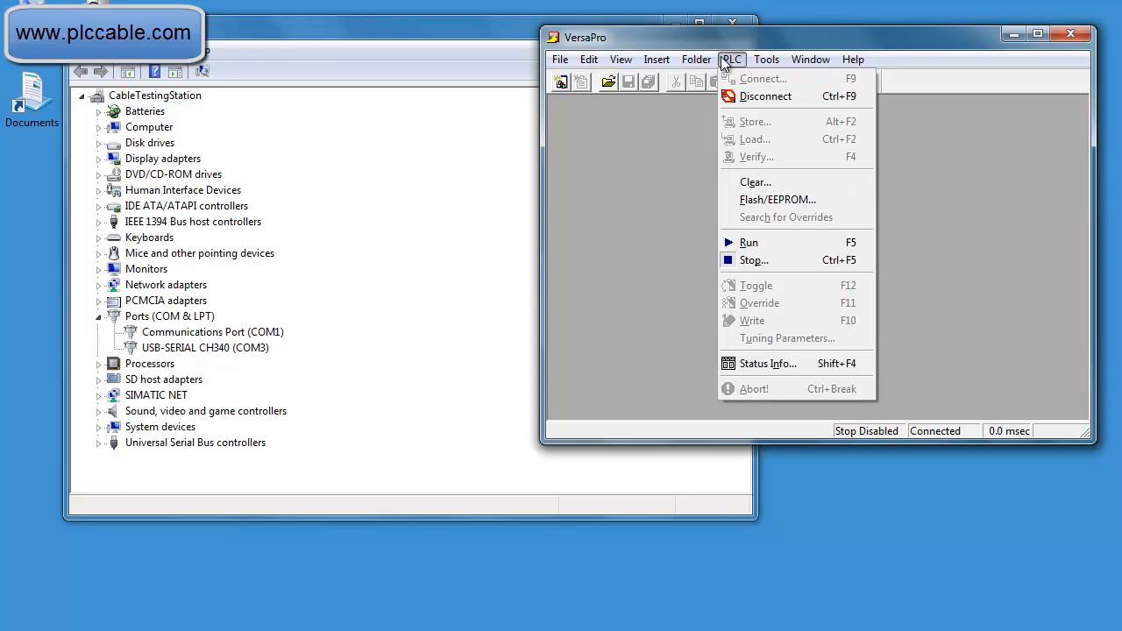
mouse_move(764, 94)
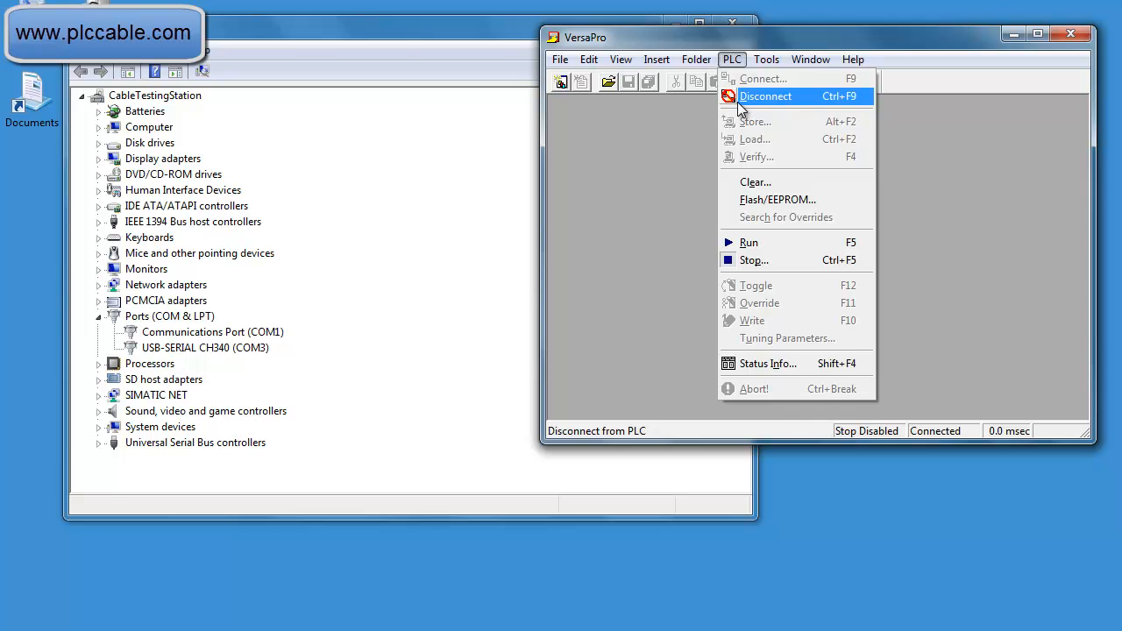